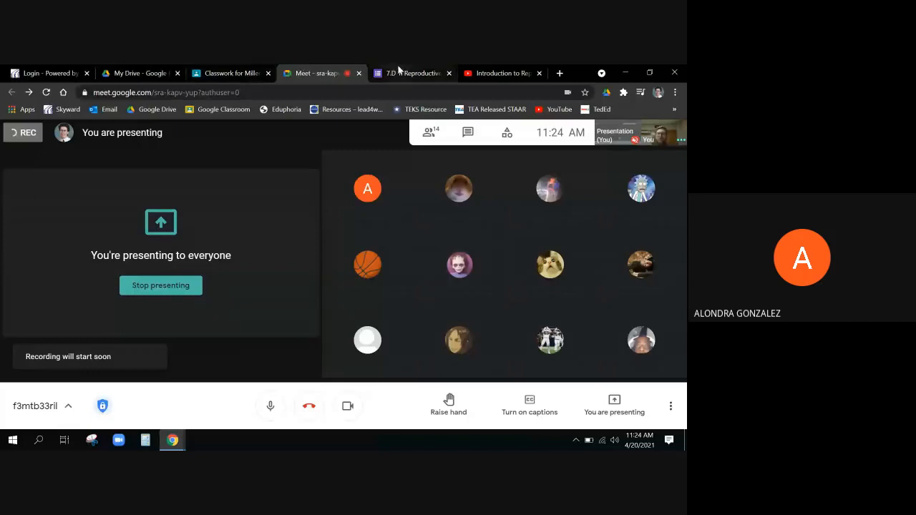
Switch from the Meet tab to the science quiz form's browser tab.
click(411, 73)
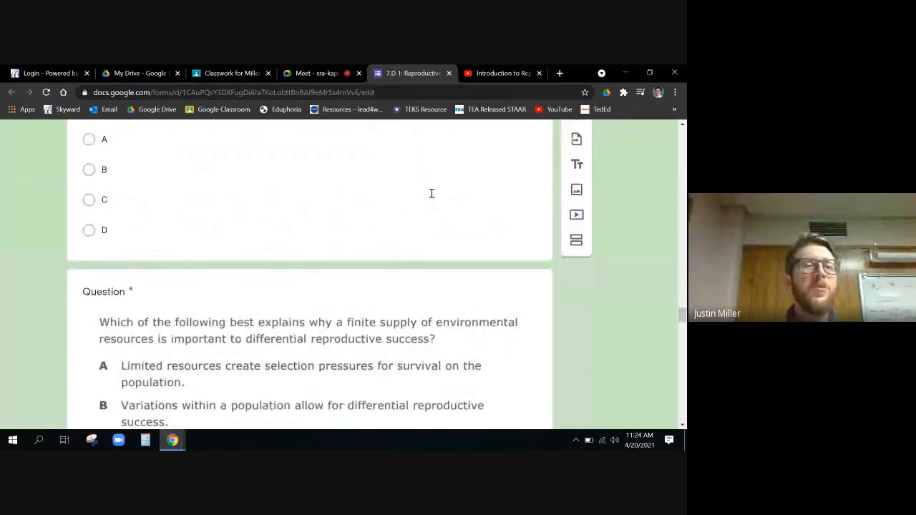
Scroll down to the finite-resources reproductive success question and its four choices.
scroll(down, 3)
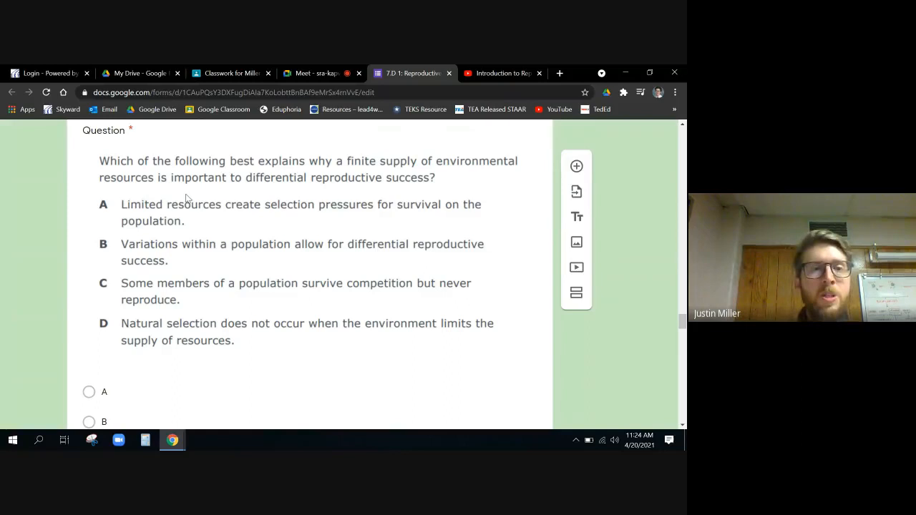
mouse_move(324, 189)
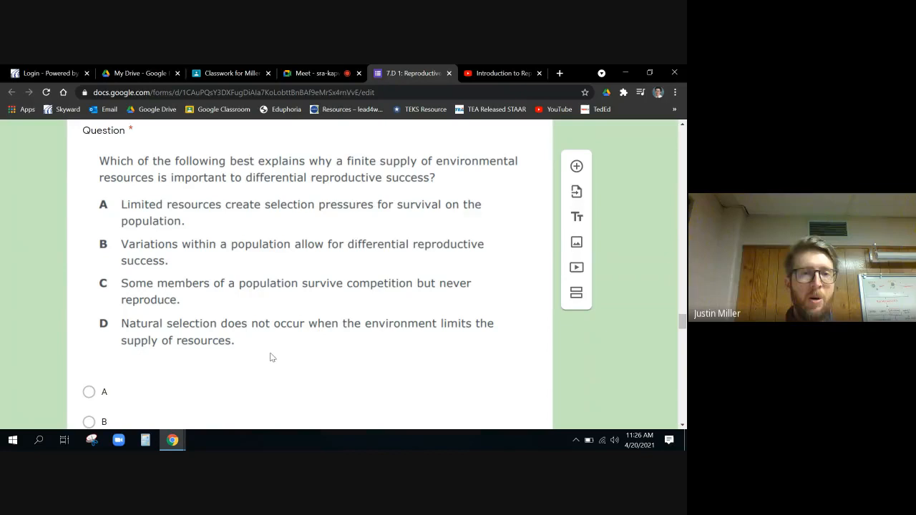
mouse_move(246, 350)
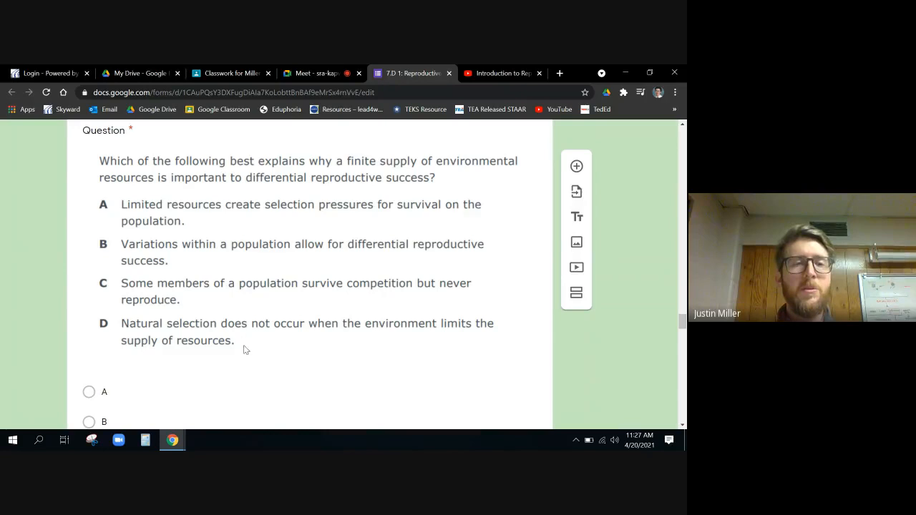
mouse_move(385, 292)
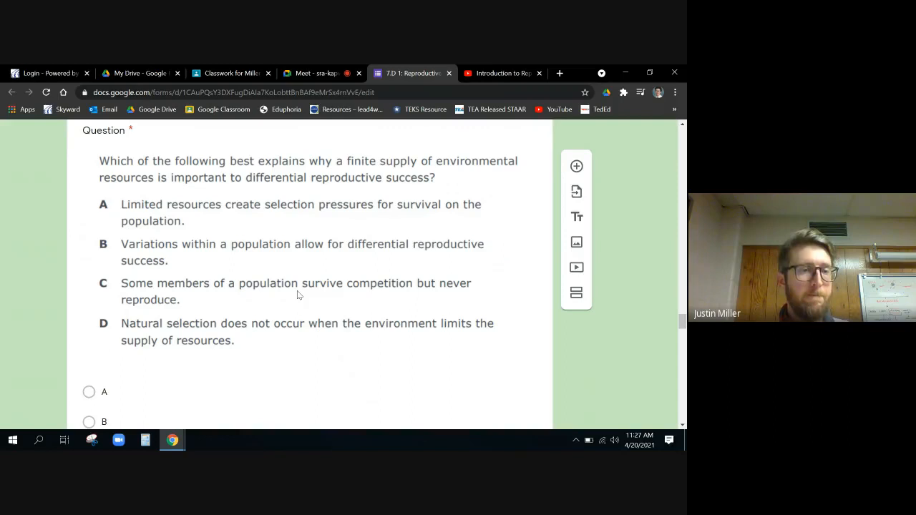
mouse_move(410, 335)
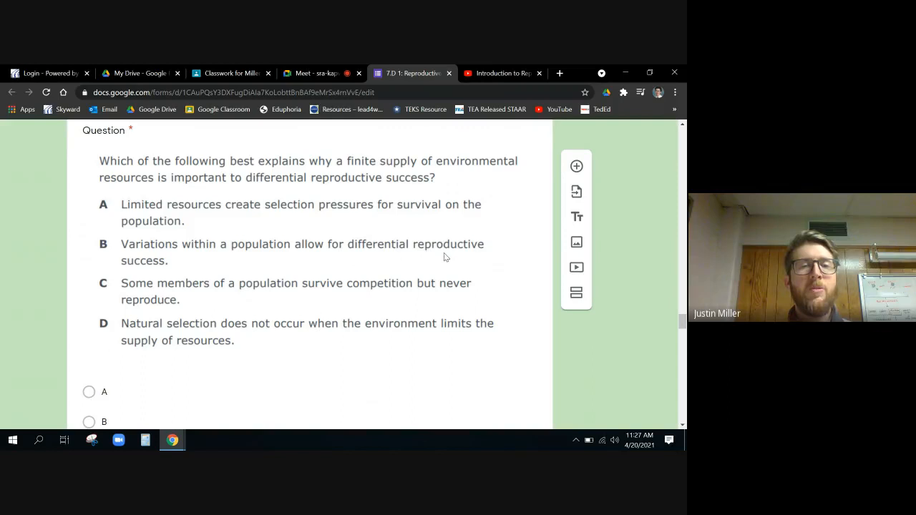
mouse_move(146, 262)
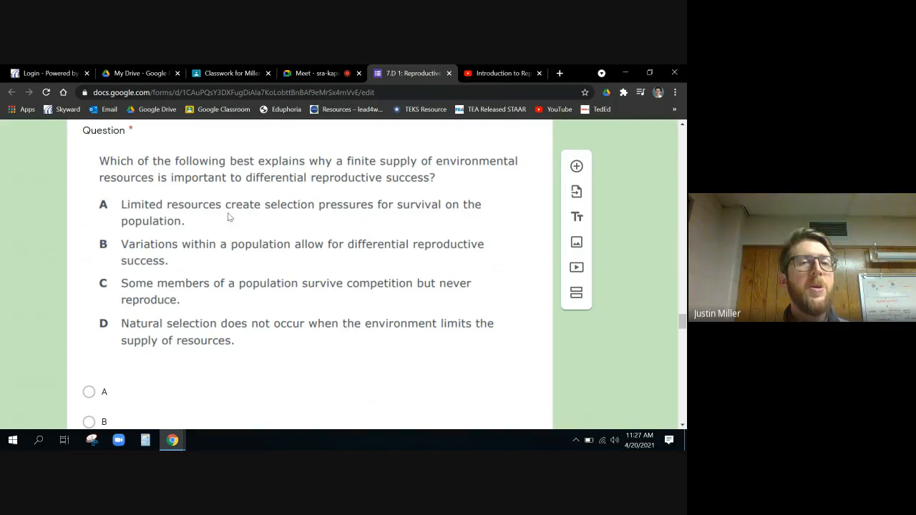
scroll(down, 3)
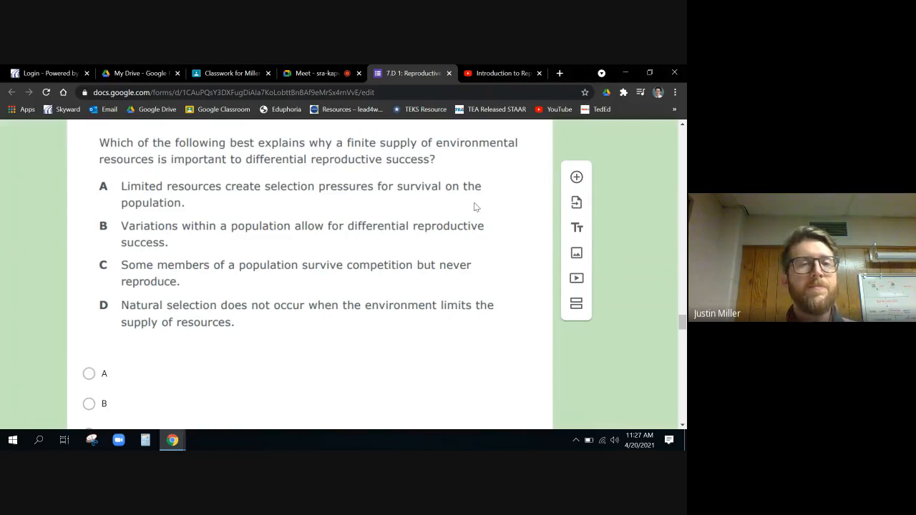
Scroll past the green frog egg-count question to the natural-selection new-species question.
scroll(down, 3)
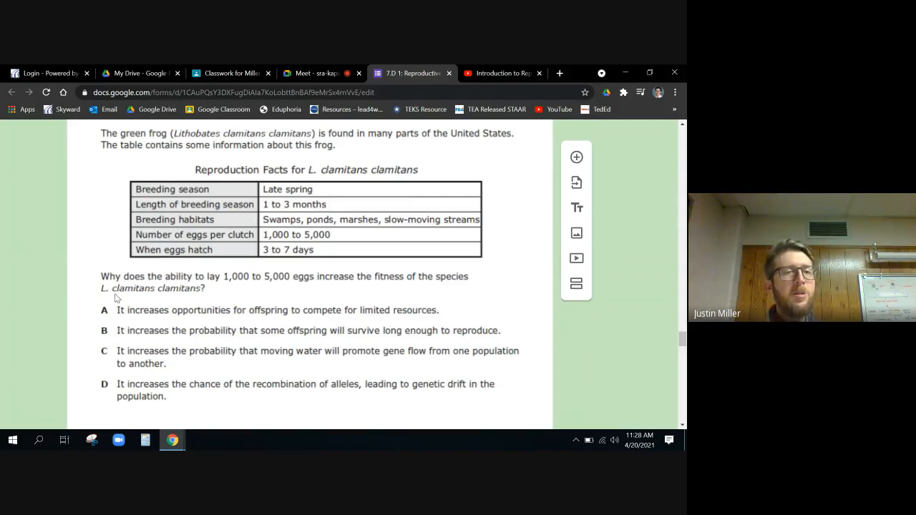
mouse_move(472, 302)
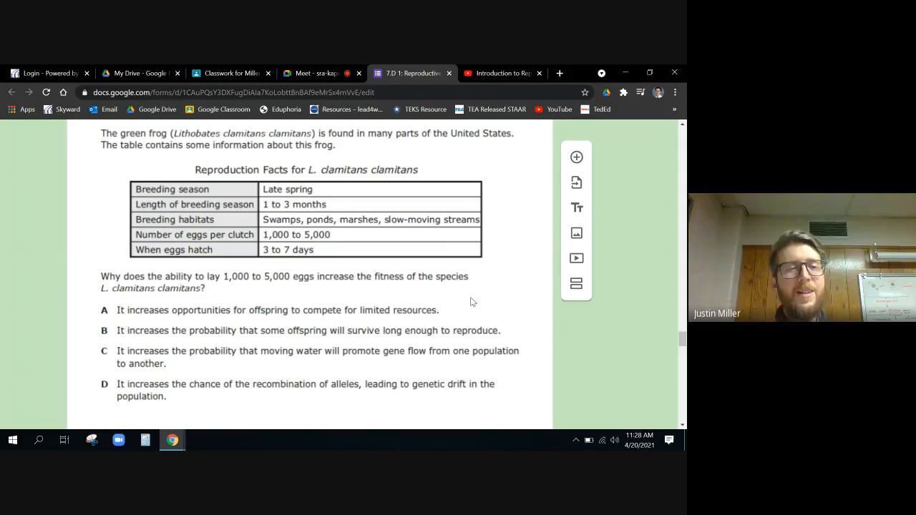
mouse_move(460, 304)
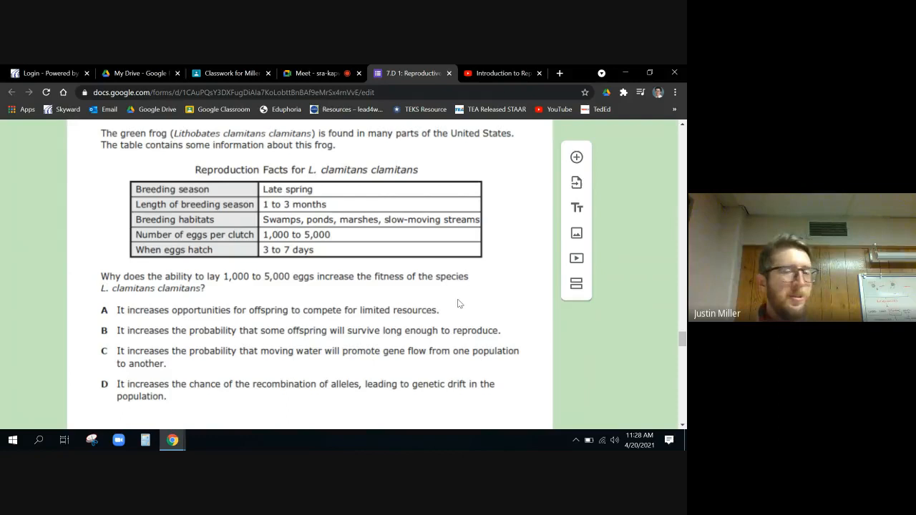
scroll(down, 3)
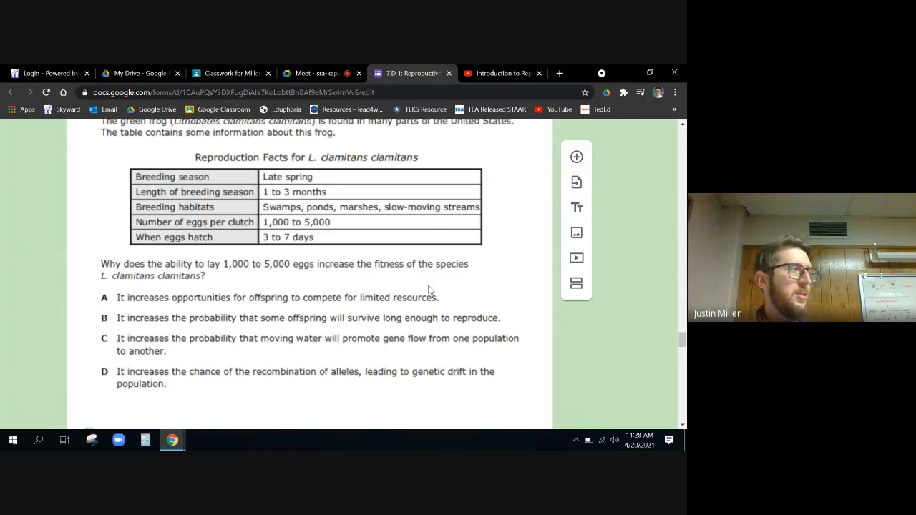
mouse_move(296, 304)
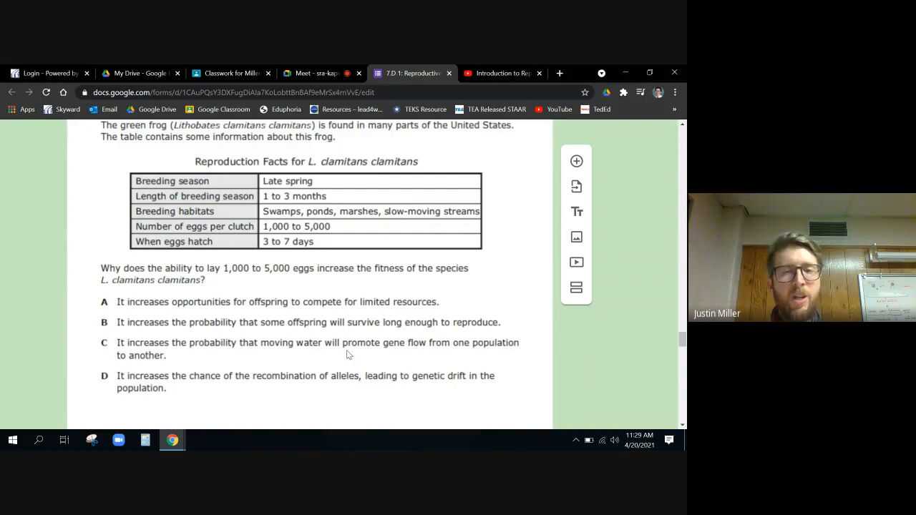
mouse_move(389, 394)
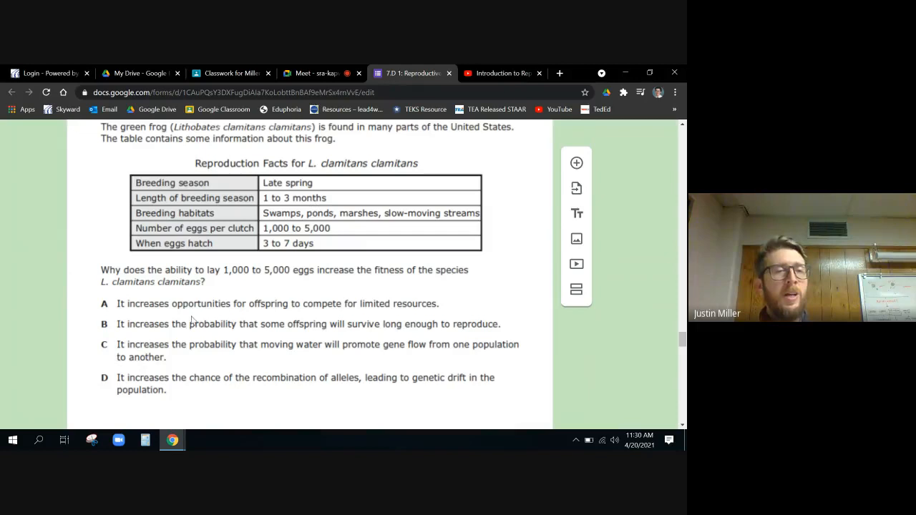
mouse_move(245, 278)
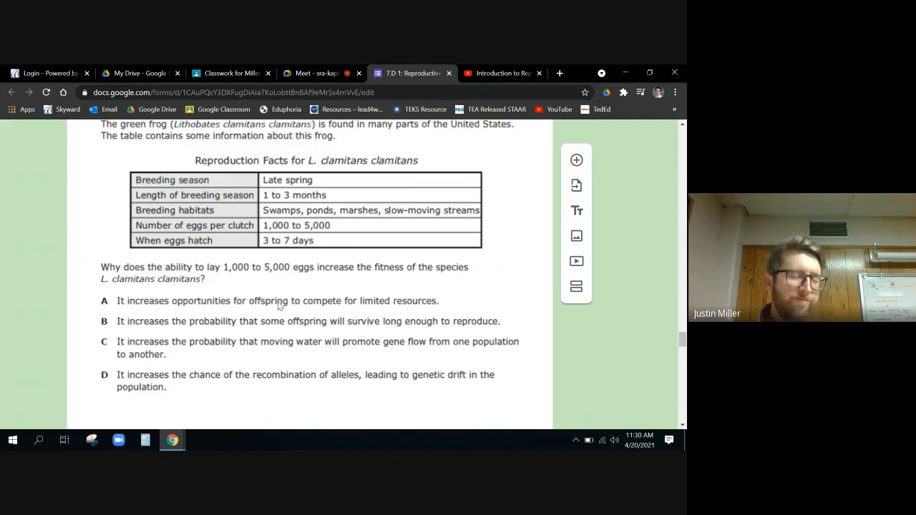
scroll(down, 3)
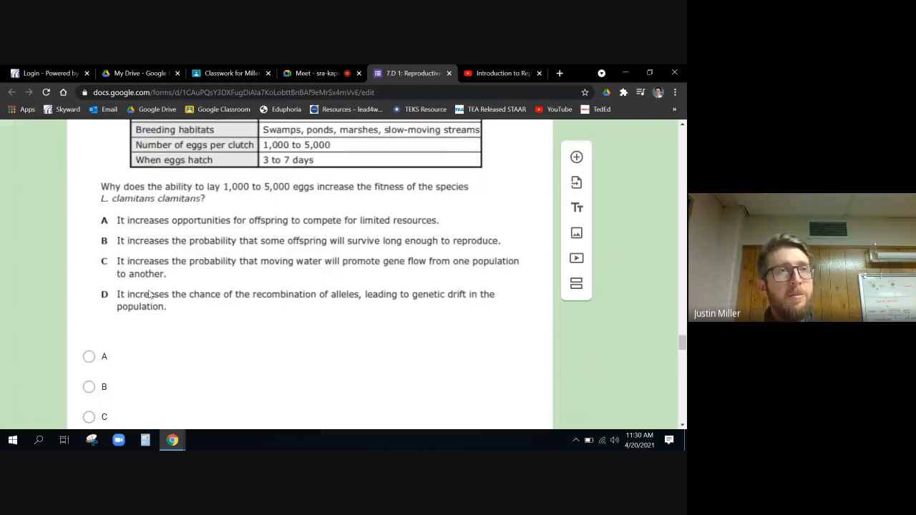
scroll(down, 3)
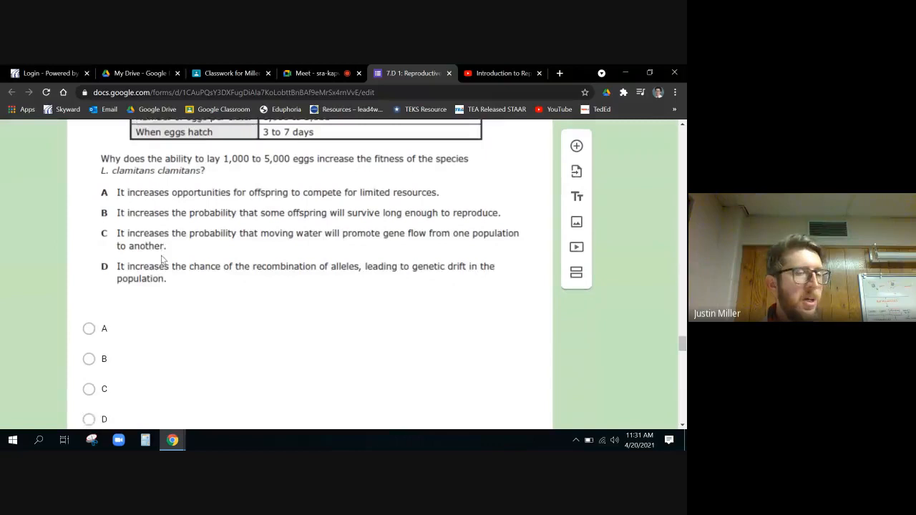
scroll(down, 3)
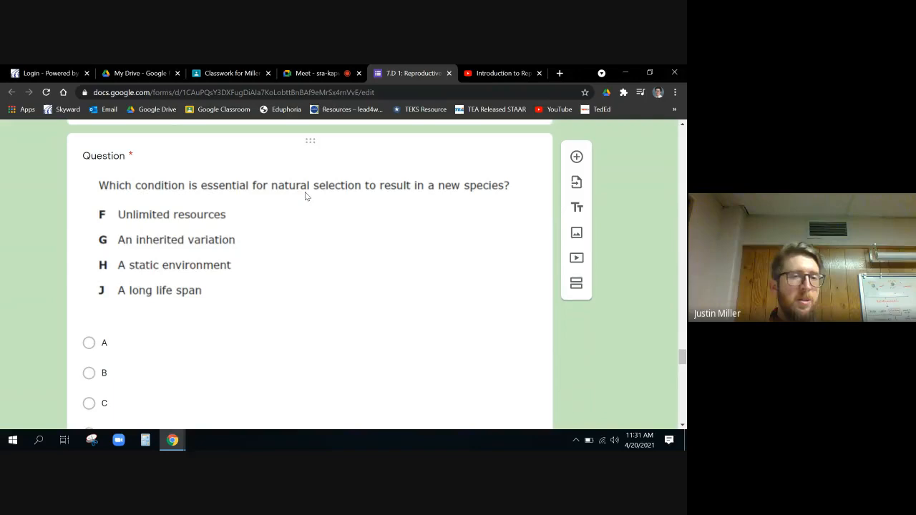
mouse_move(227, 221)
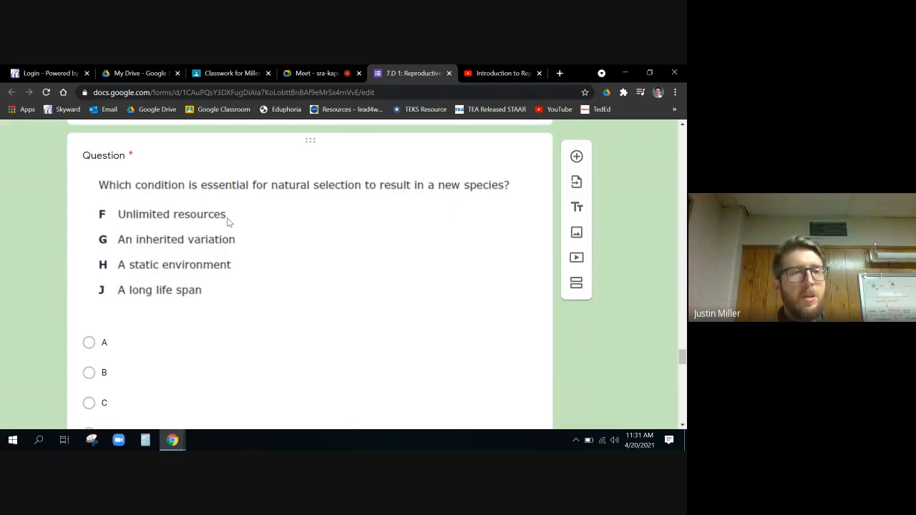
Scroll from the new-species question to the organism survival and reproductive success question.
scroll(down, 3)
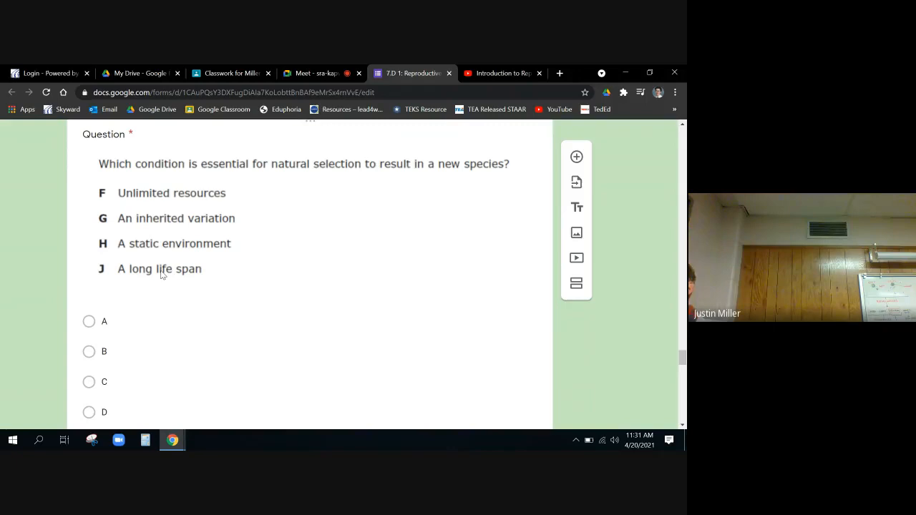
mouse_move(354, 187)
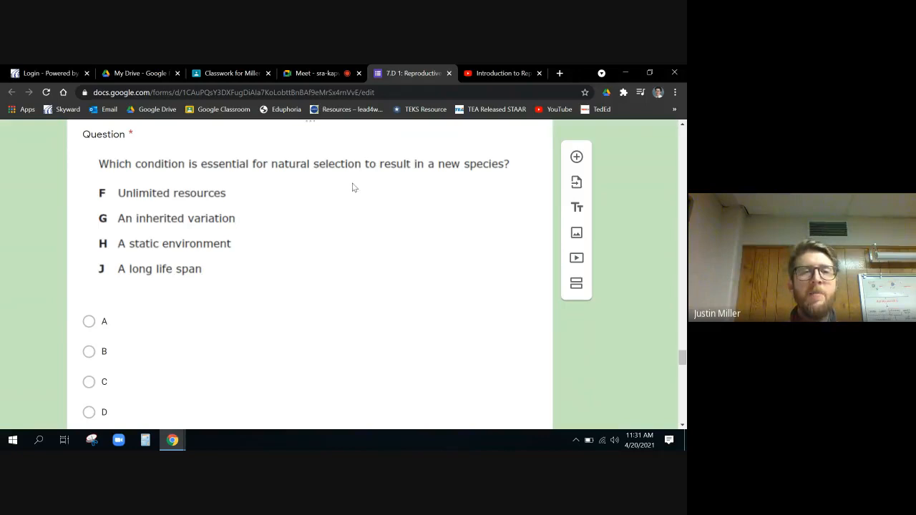
mouse_move(227, 202)
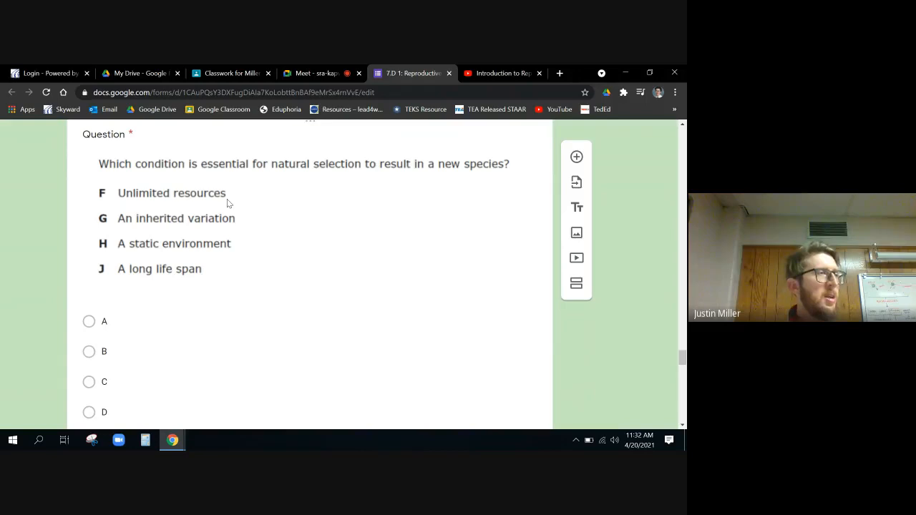
mouse_move(273, 199)
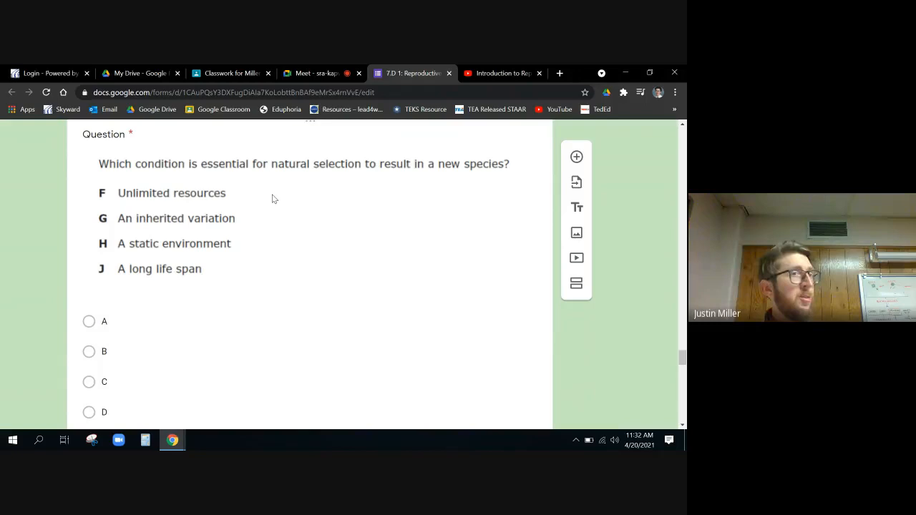
scroll(down, 3)
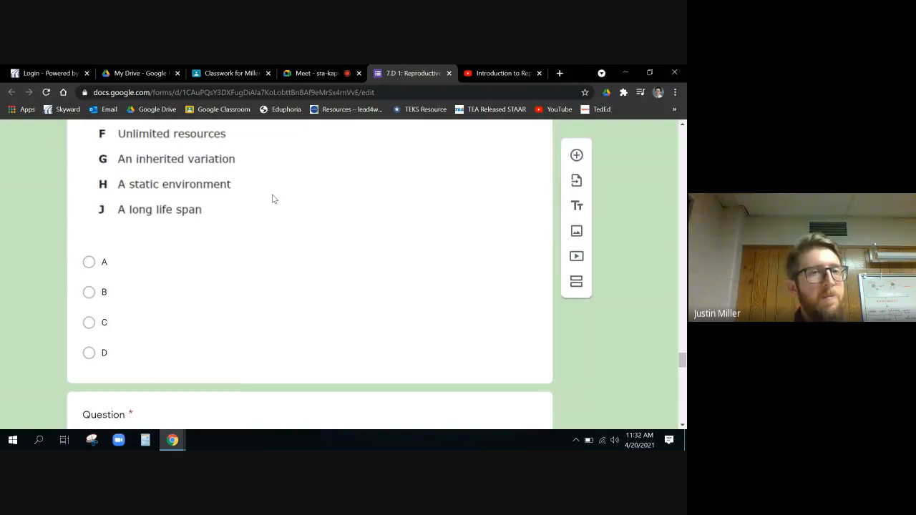
scroll(down, 3)
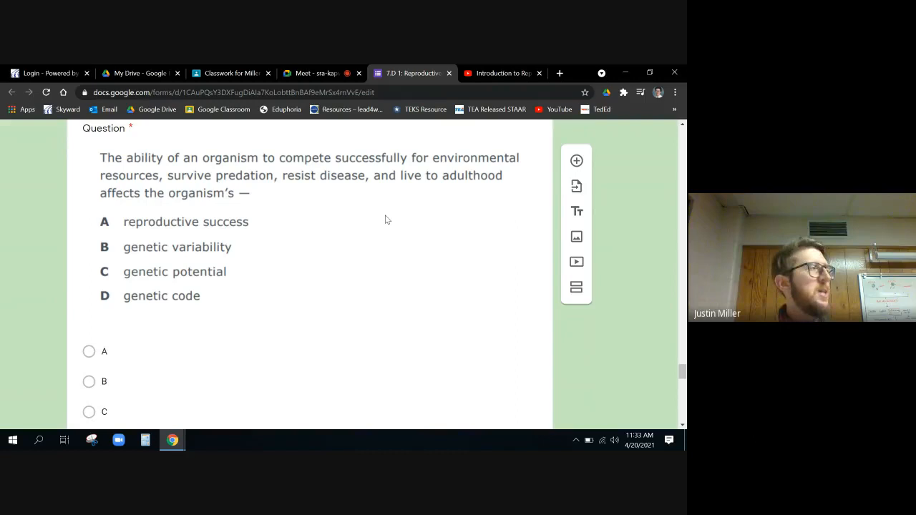
Scroll down to the Beach Mouse Data greatest reproductive success question.
scroll(down, 3)
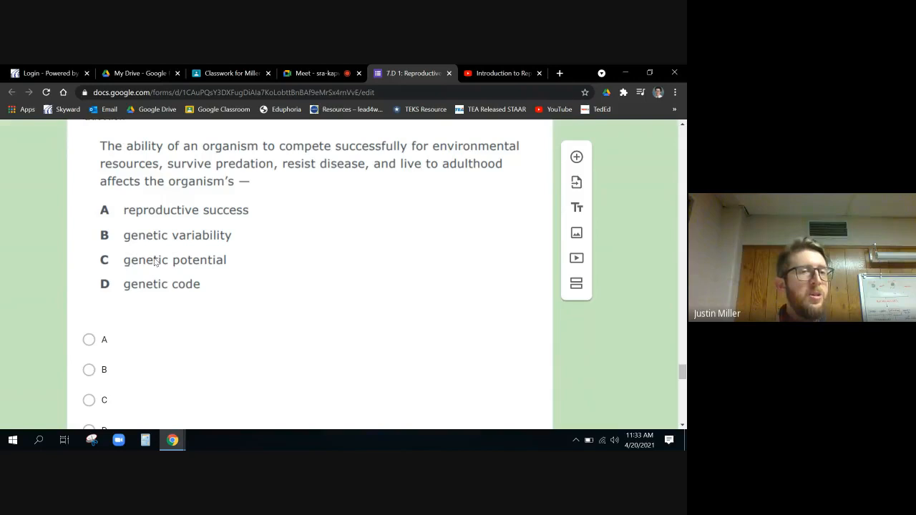
mouse_move(151, 232)
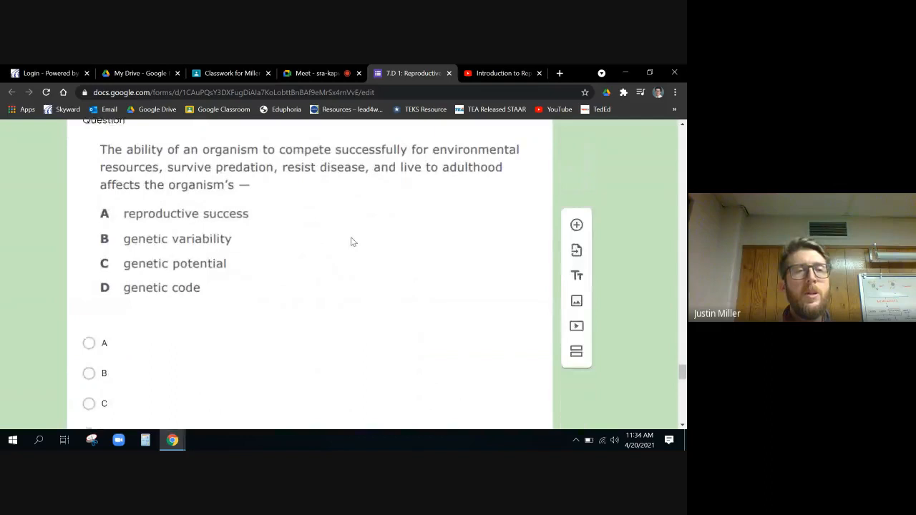
scroll(down, 3)
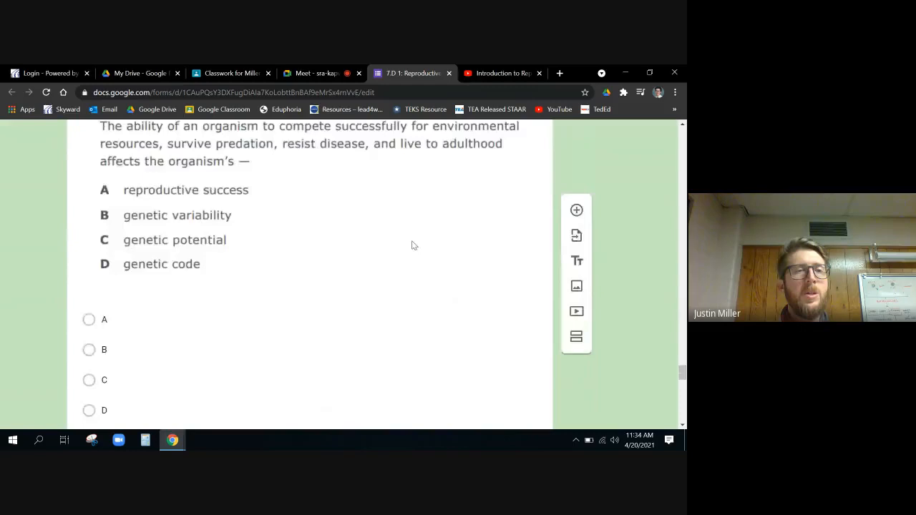
scroll(down, 3)
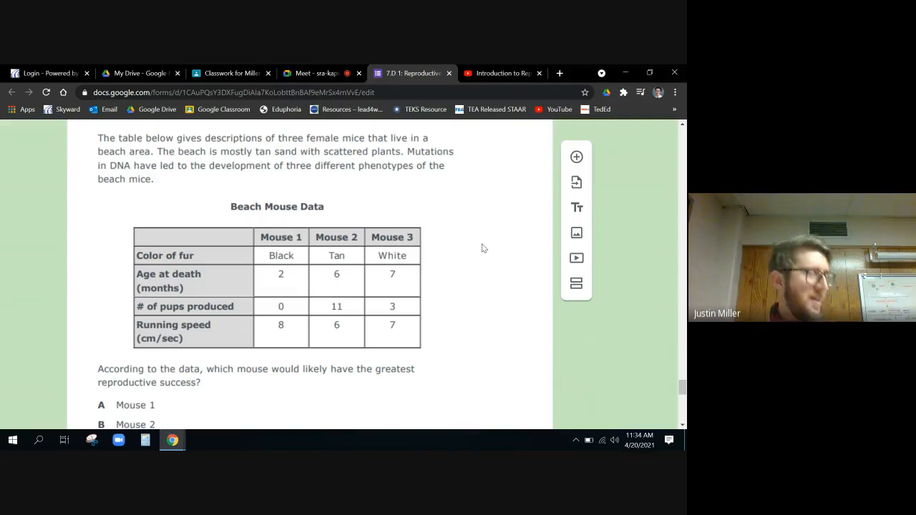
Scroll around the Beach Mouse Data table until all four answer choices show.
scroll(down, 3)
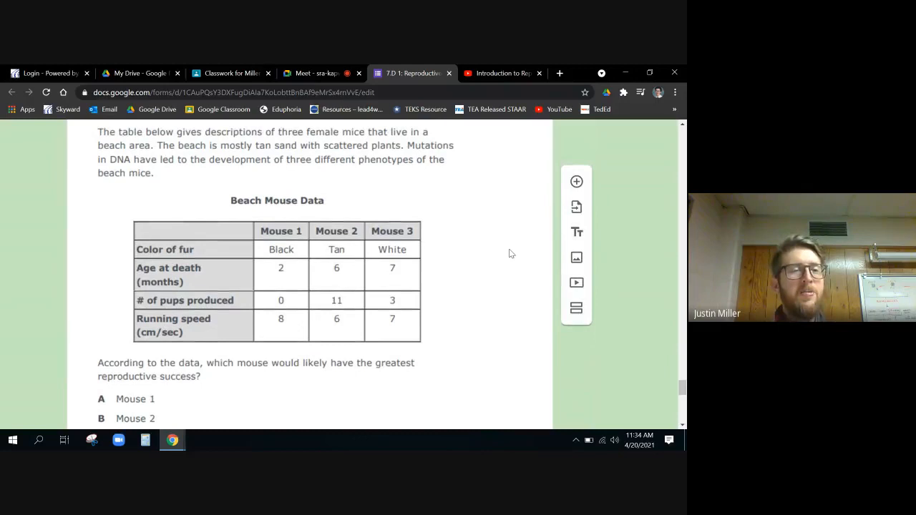
scroll(down, 3)
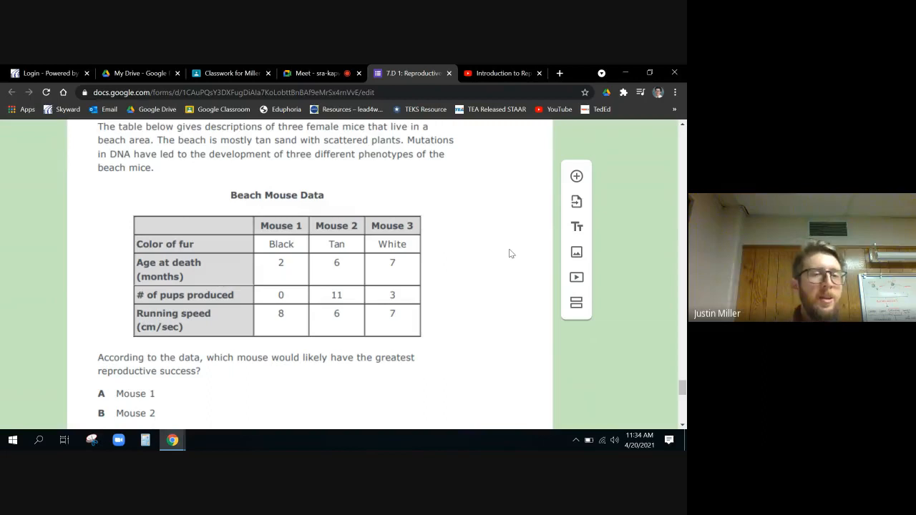
scroll(down, 3)
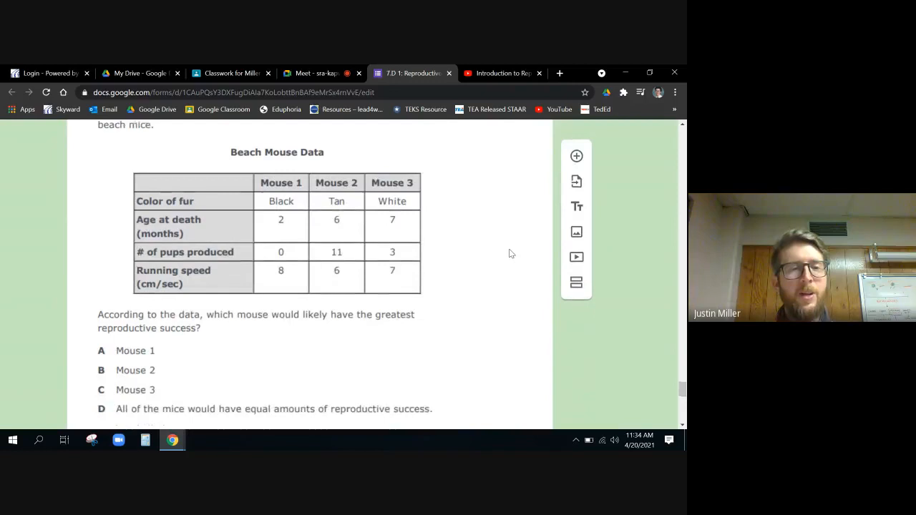
scroll(up, 3)
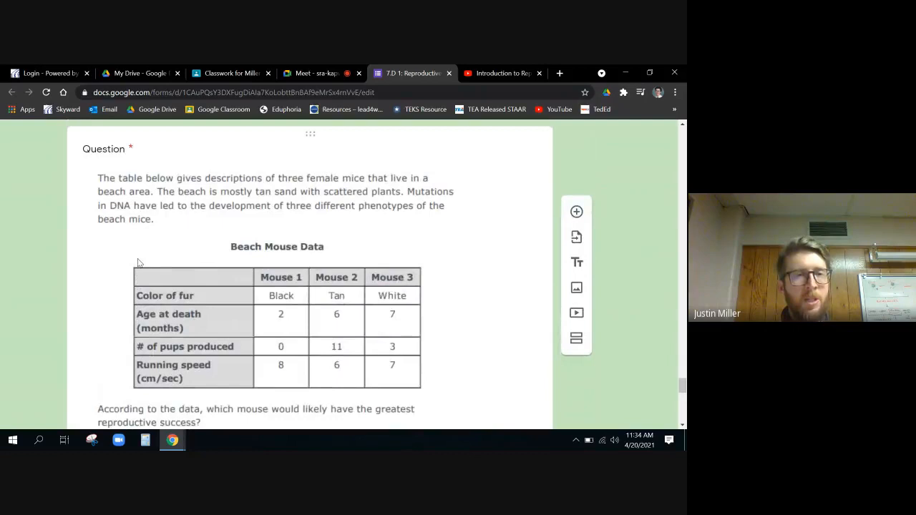
mouse_move(147, 200)
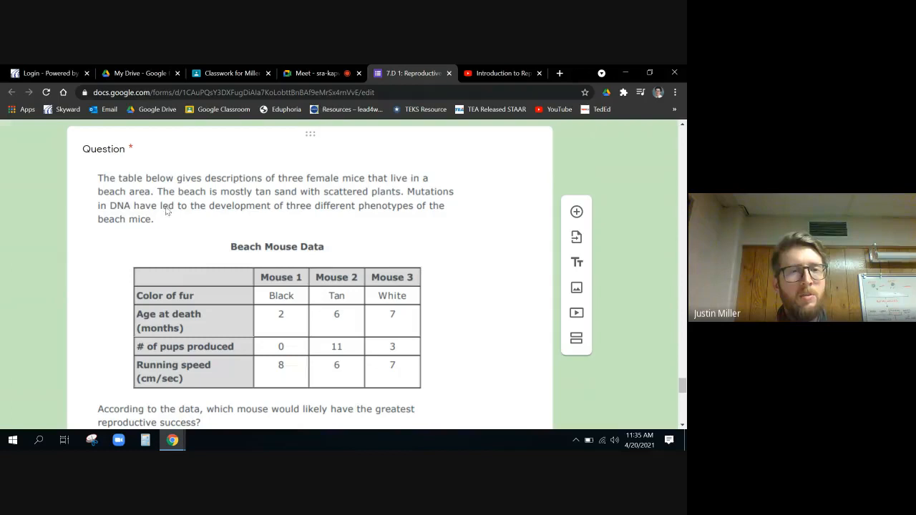
mouse_move(360, 213)
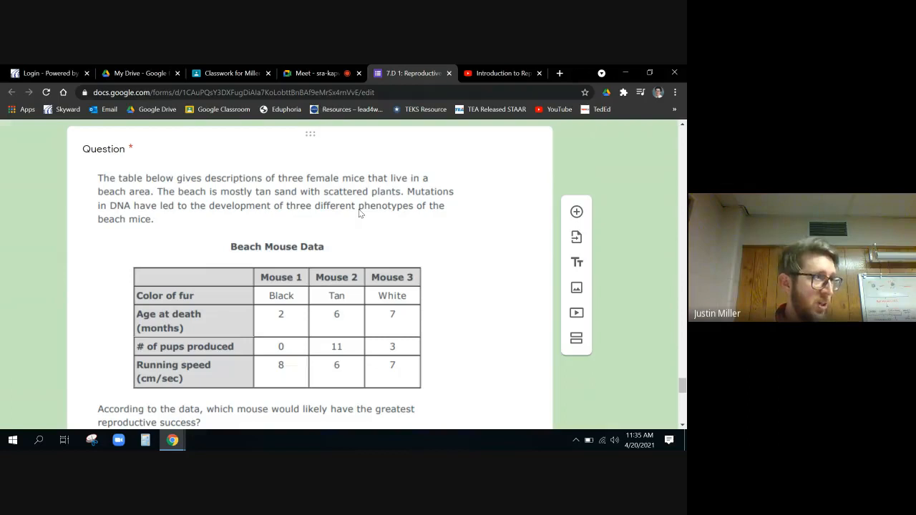
scroll(down, 3)
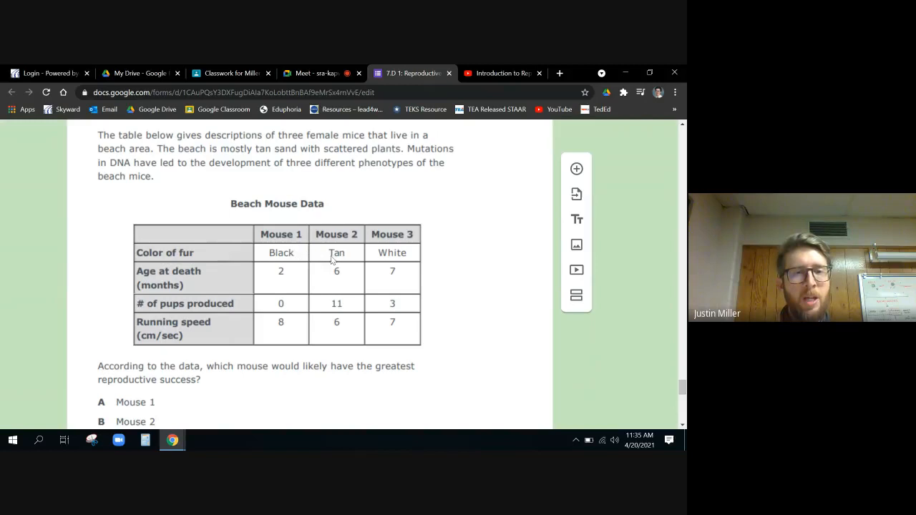
scroll(down, 3)
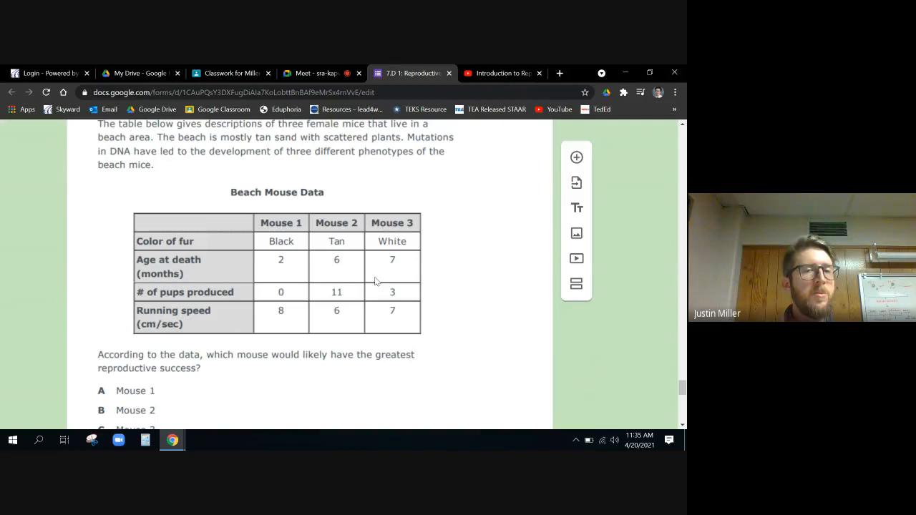
scroll(down, 3)
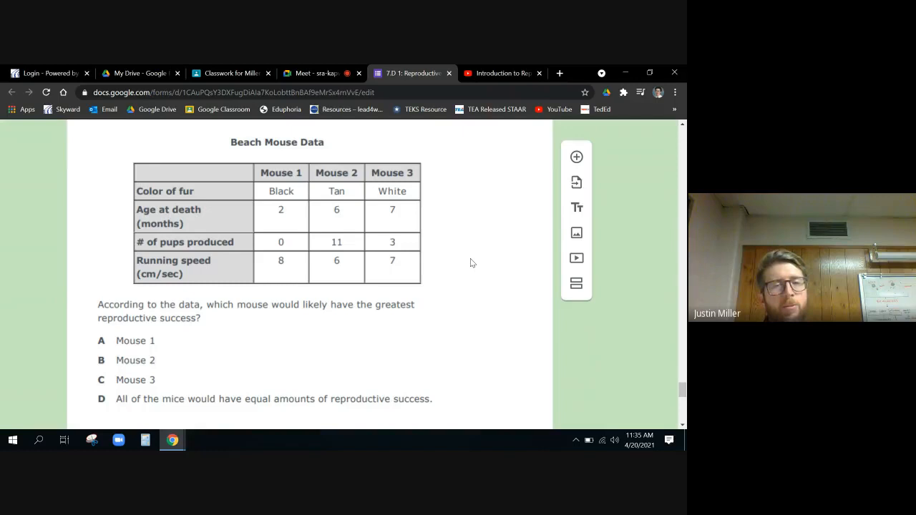
scroll(down, 3)
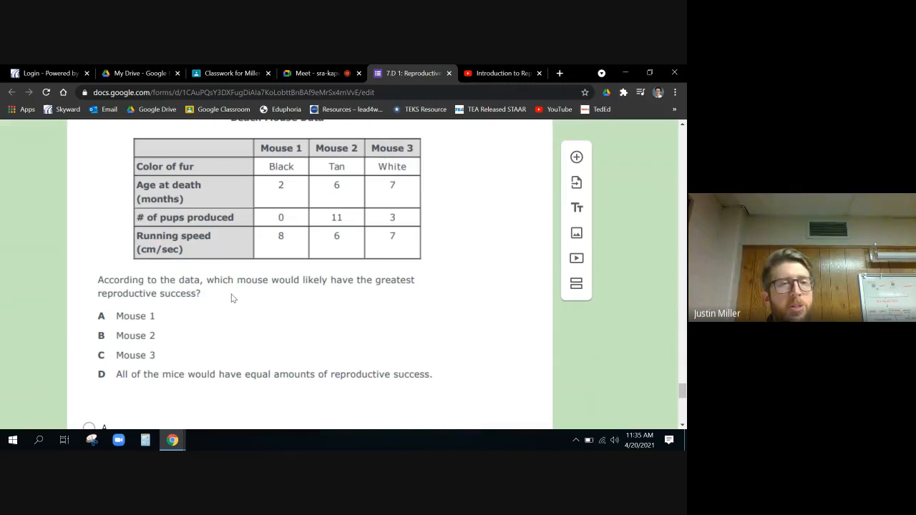
mouse_move(236, 224)
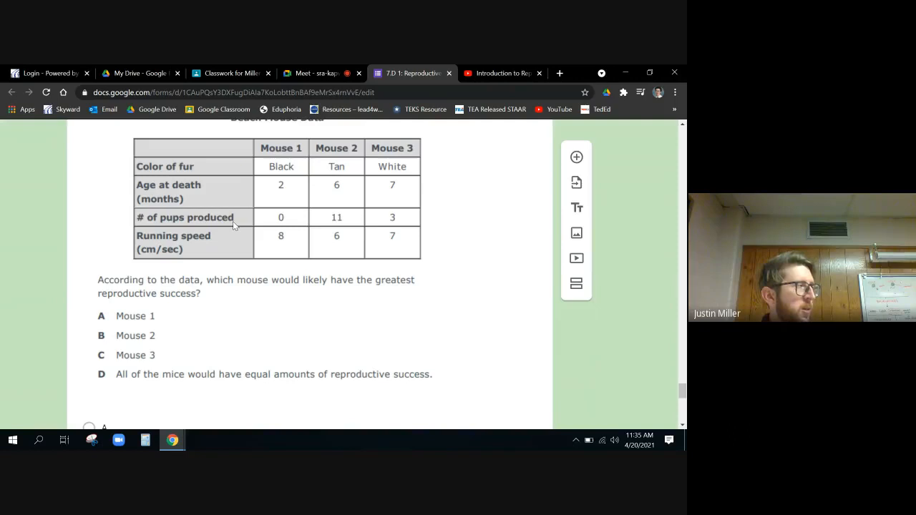
mouse_move(330, 217)
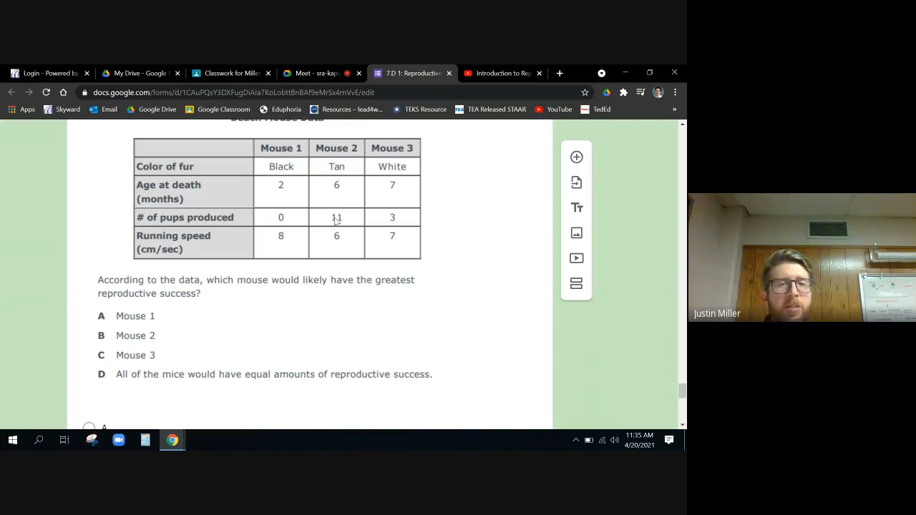
mouse_move(334, 184)
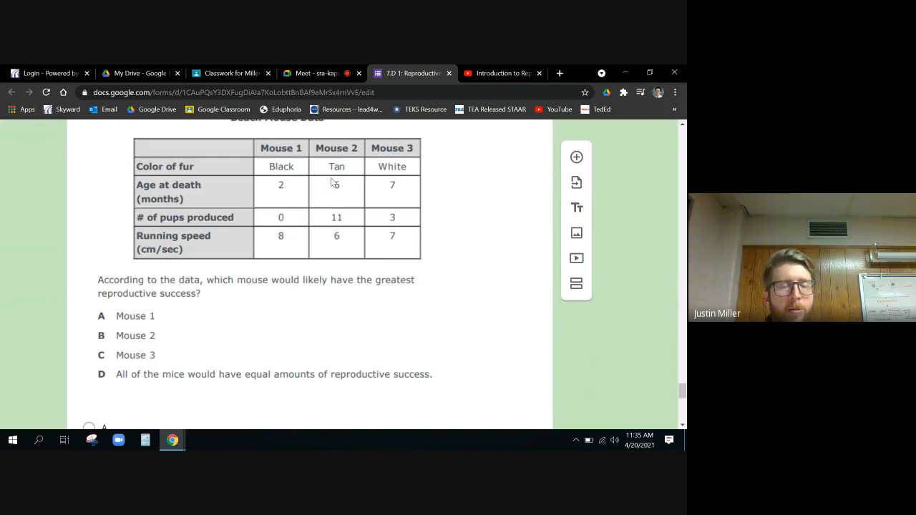